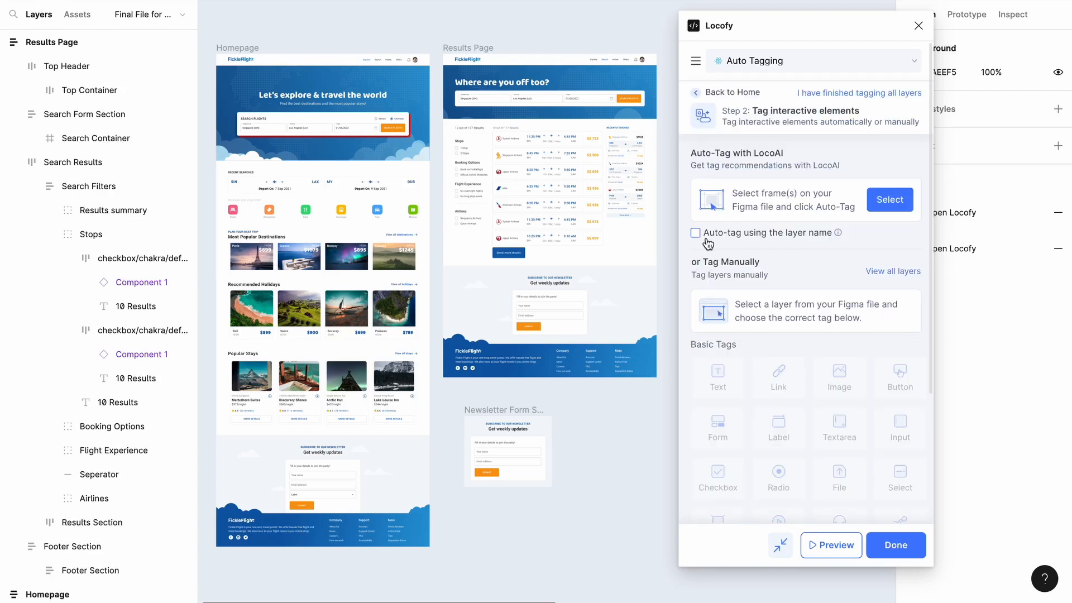
Enable 'Auto-tag using the layer name', select the page frames, and run Auto-Tag.
click(696, 233)
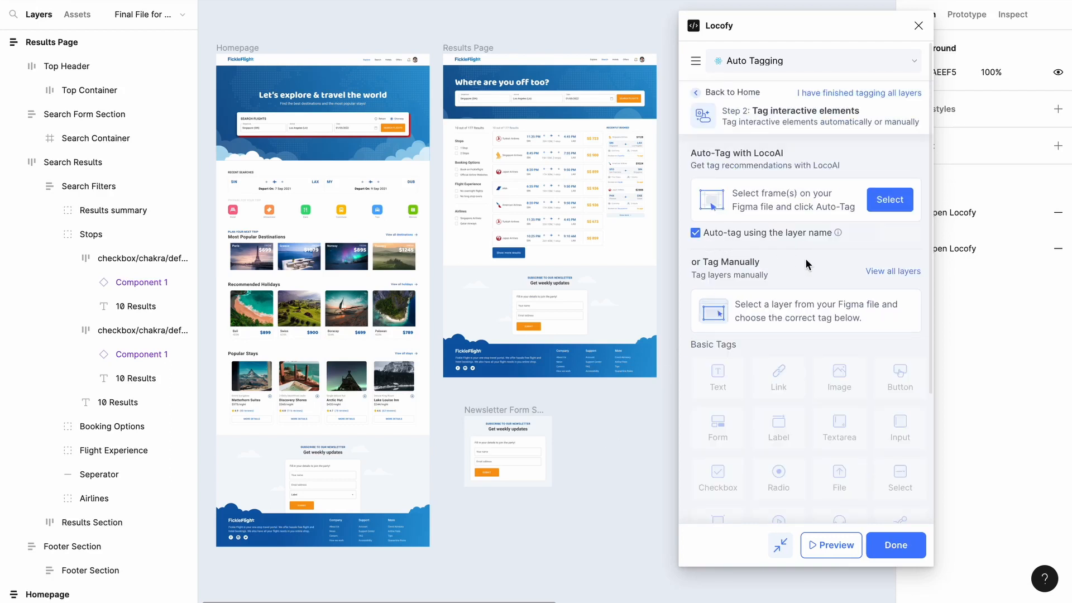
click(889, 200)
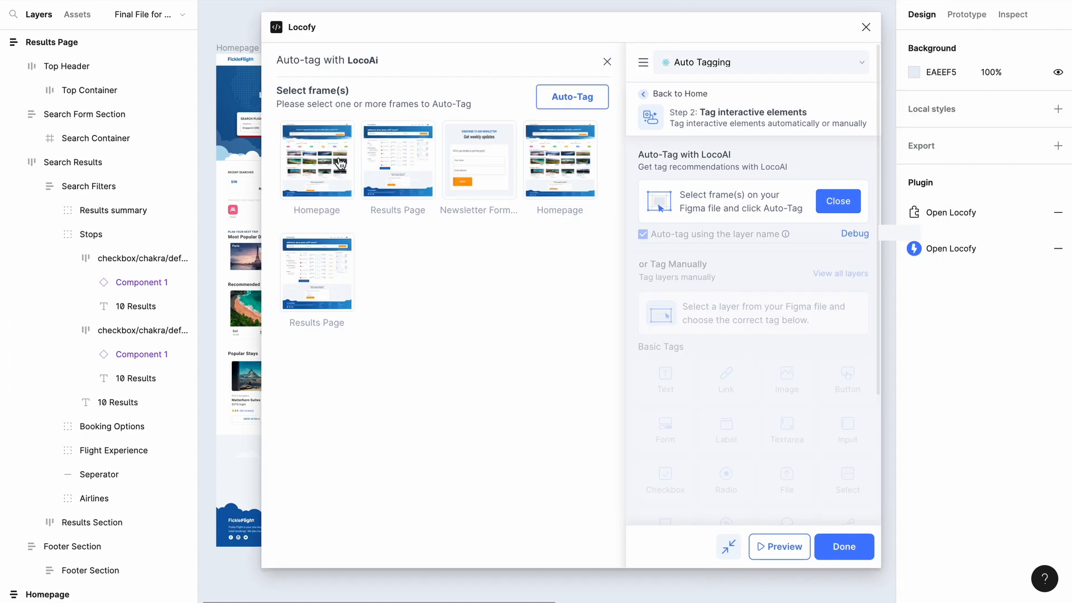
click(572, 96)
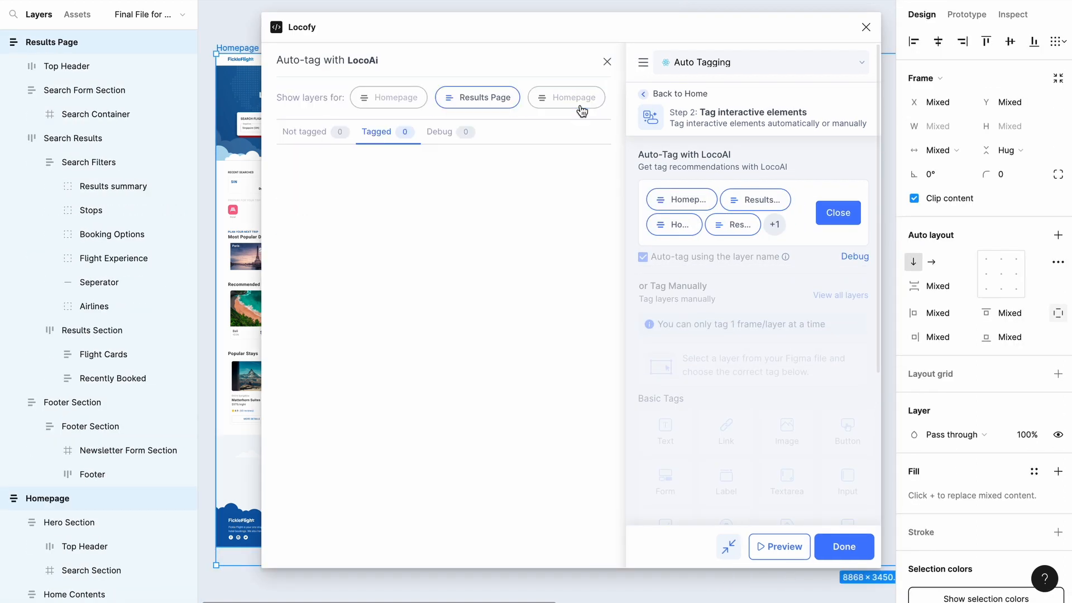
click(389, 97)
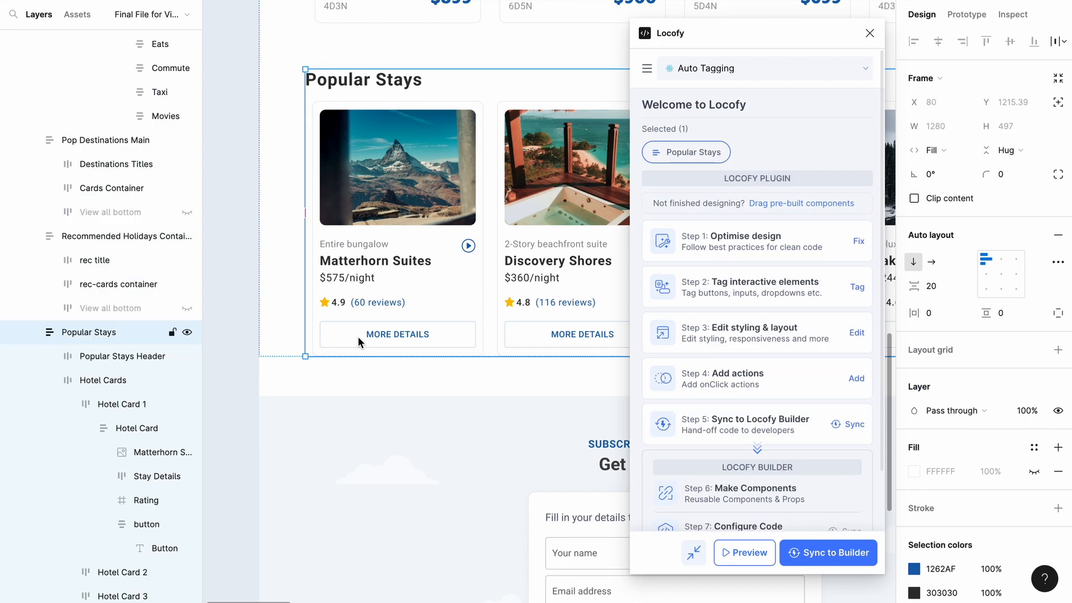
Select the MORE DETAILS button in Hotel Card 1, then open the Results Page preview.
click(397, 334)
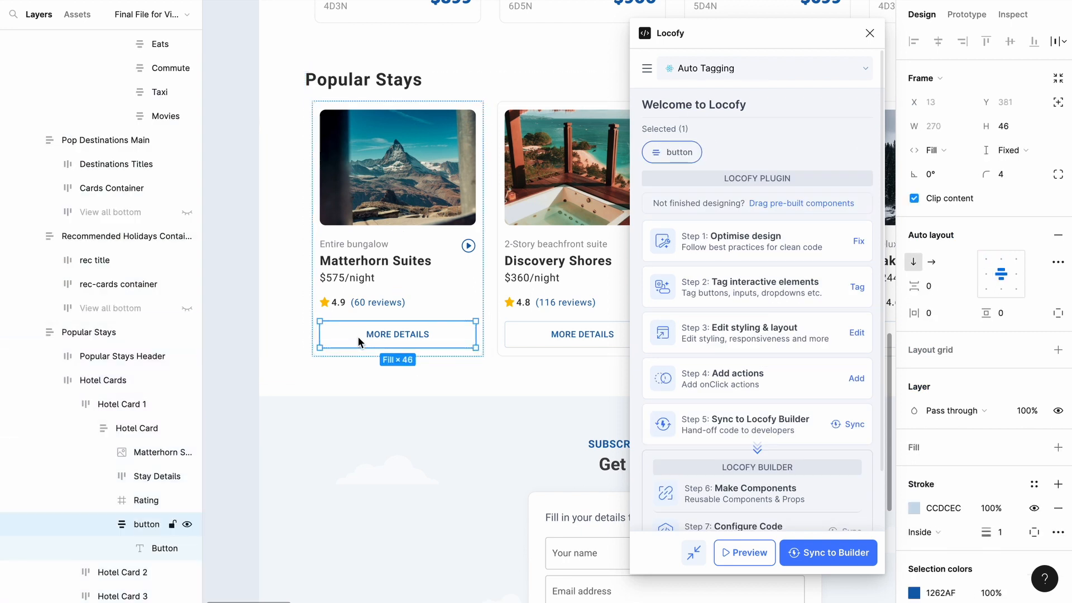
click(744, 552)
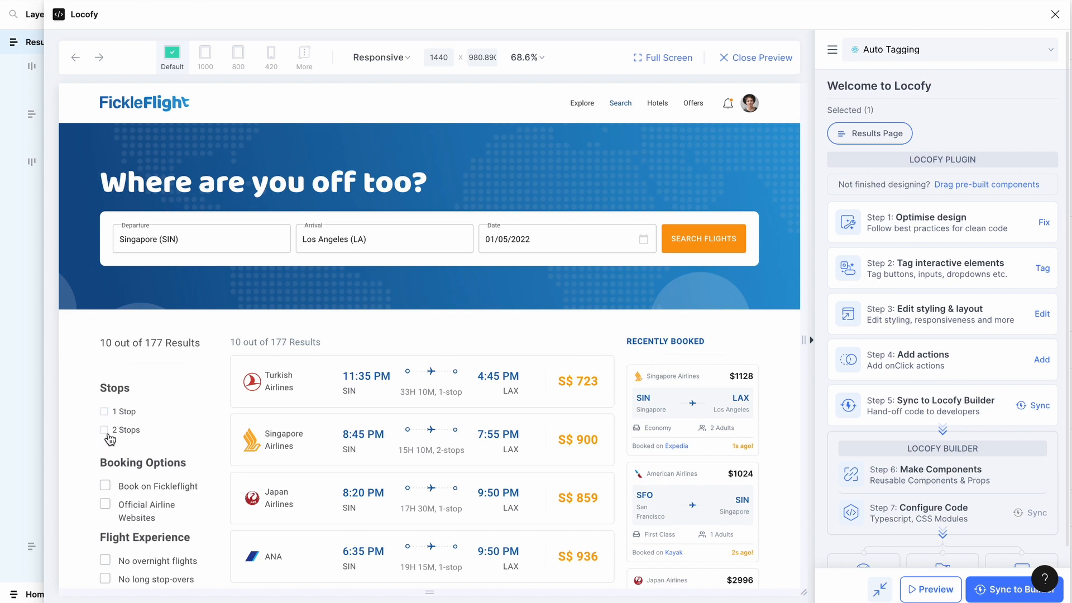
mouse_move(77, 412)
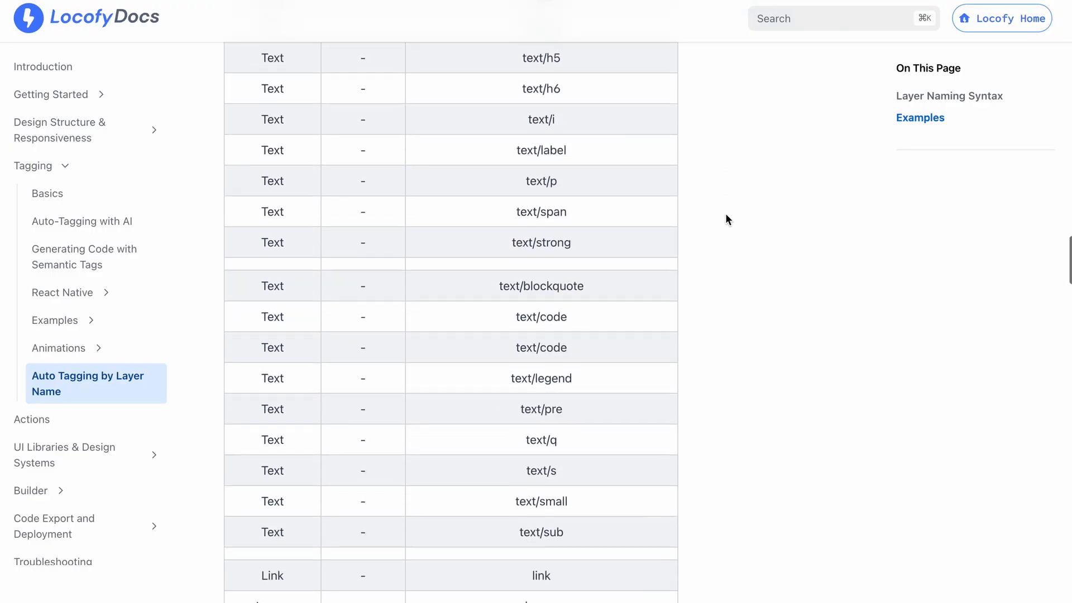
Scroll the Locofy docs' layer naming table down to the Checkbox rows.
scroll(down, 3)
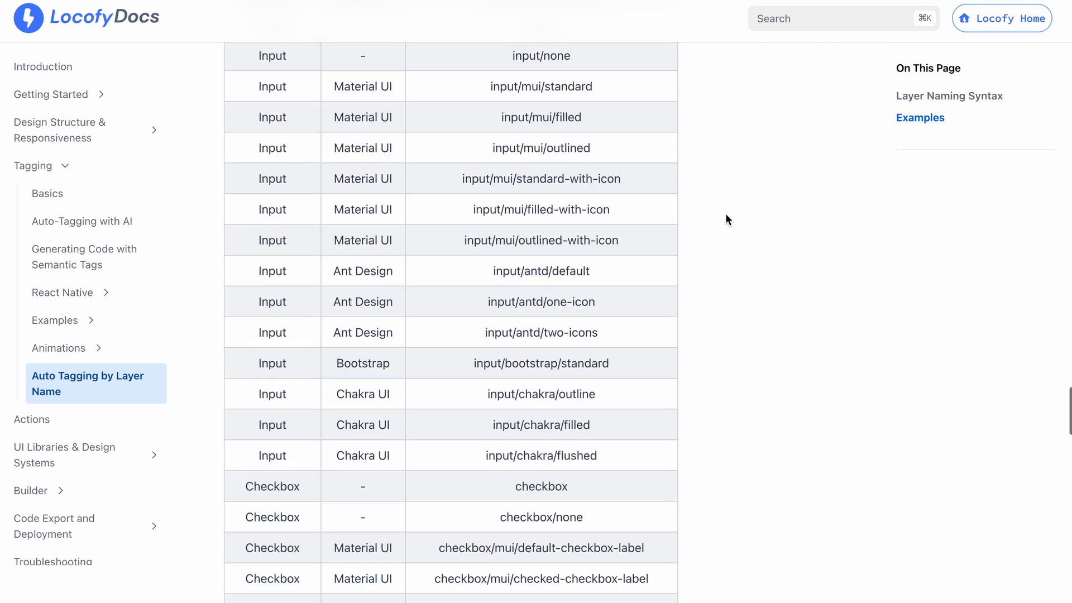
scroll(down, 3)
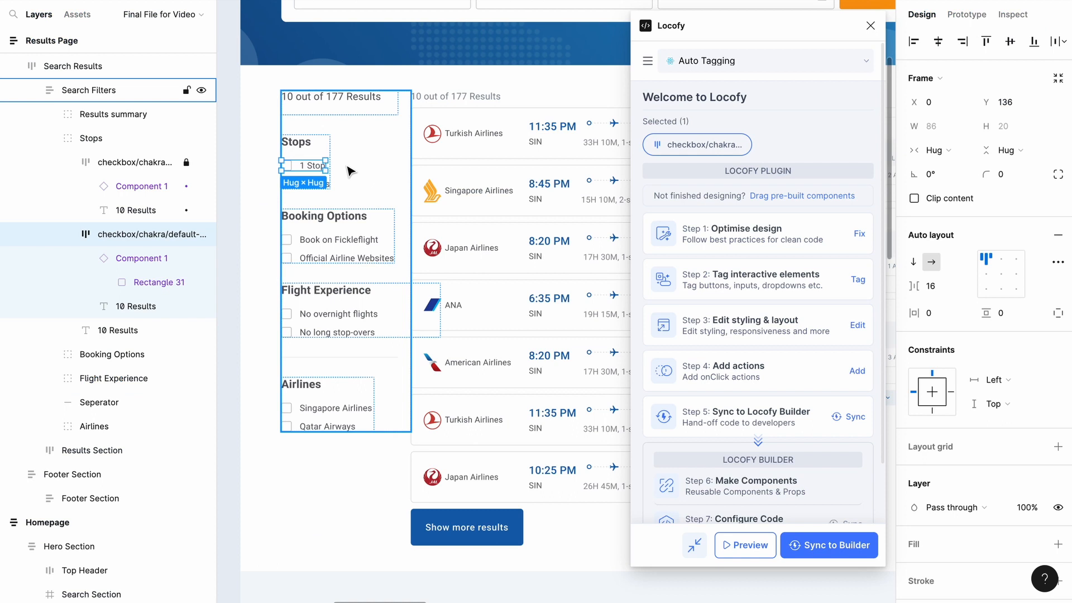
Auto-tag the 1 Stop and 2 Stops checkbox layers by their layer names.
click(857, 279)
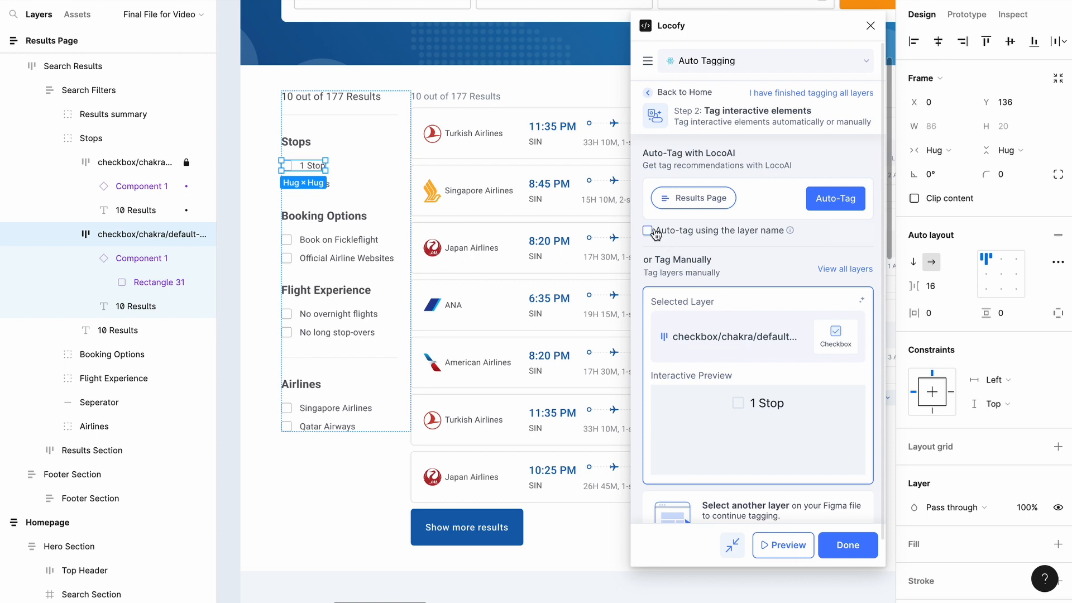
click(646, 231)
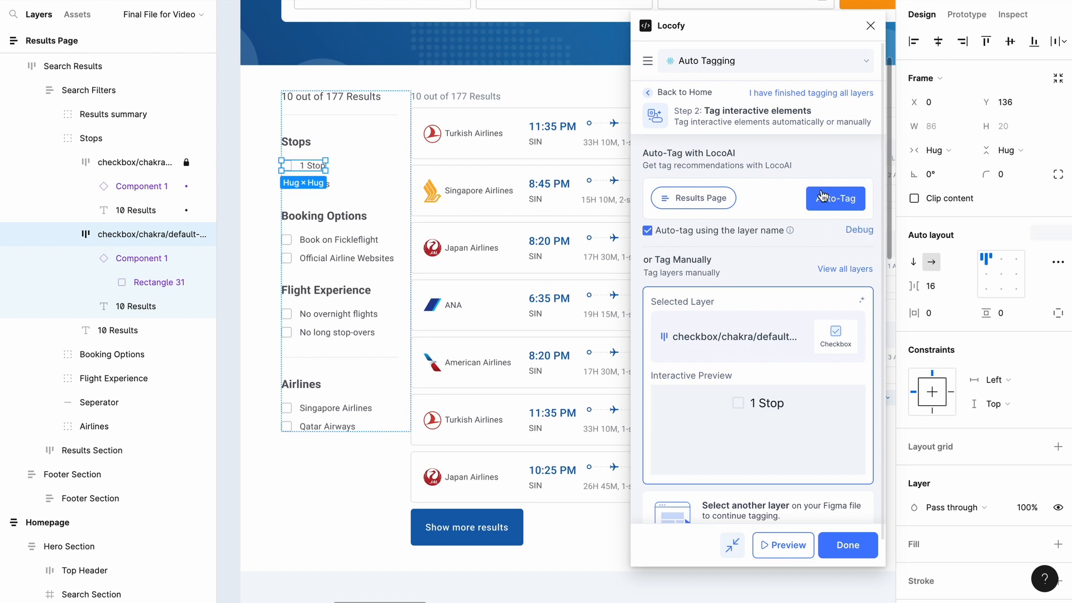
click(835, 198)
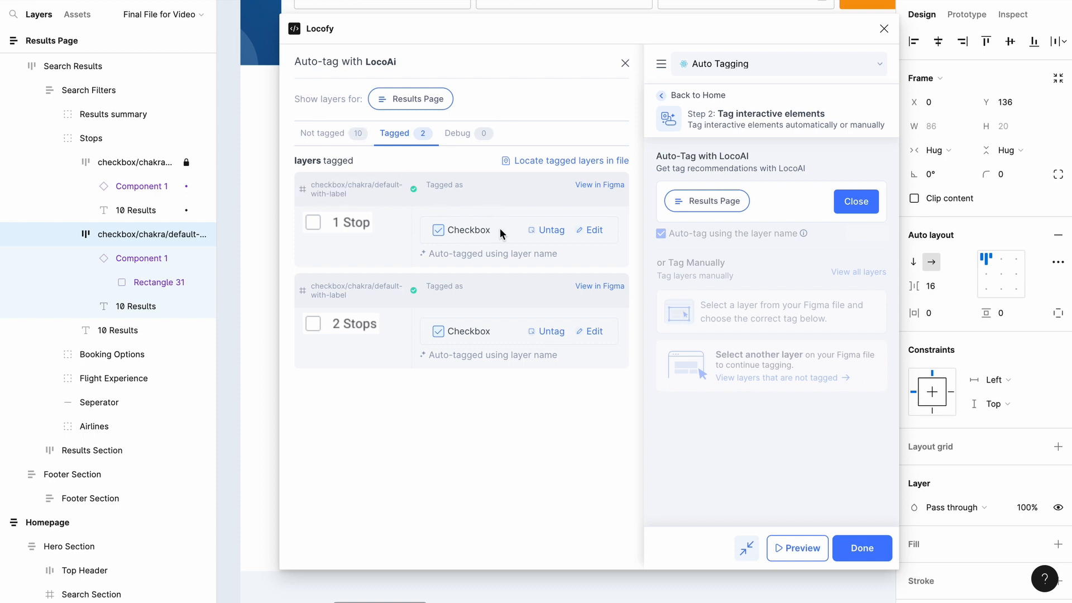
mouse_move(485, 348)
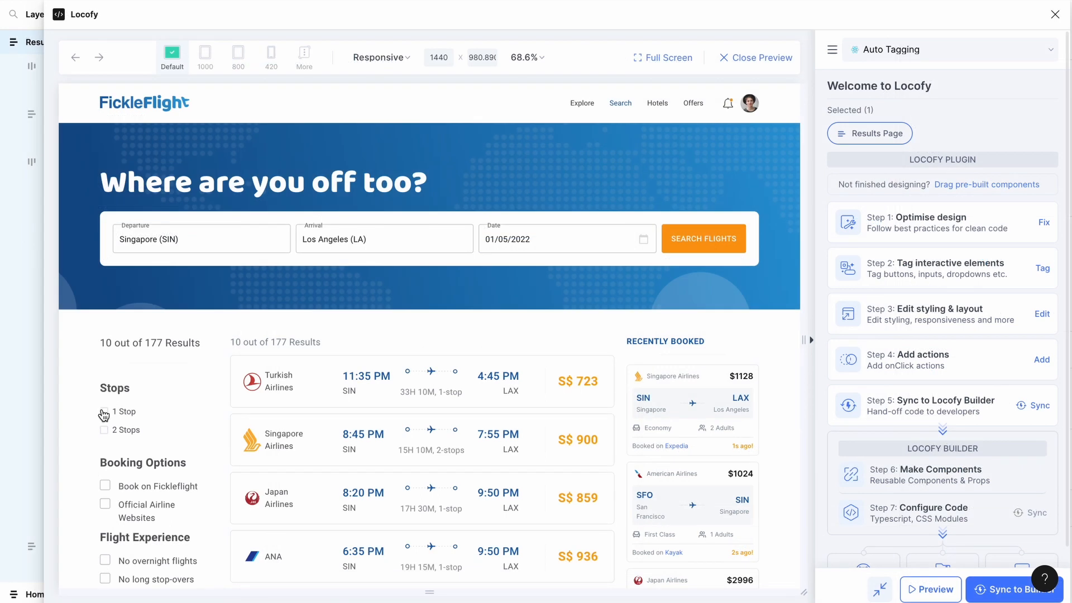
mouse_move(107, 439)
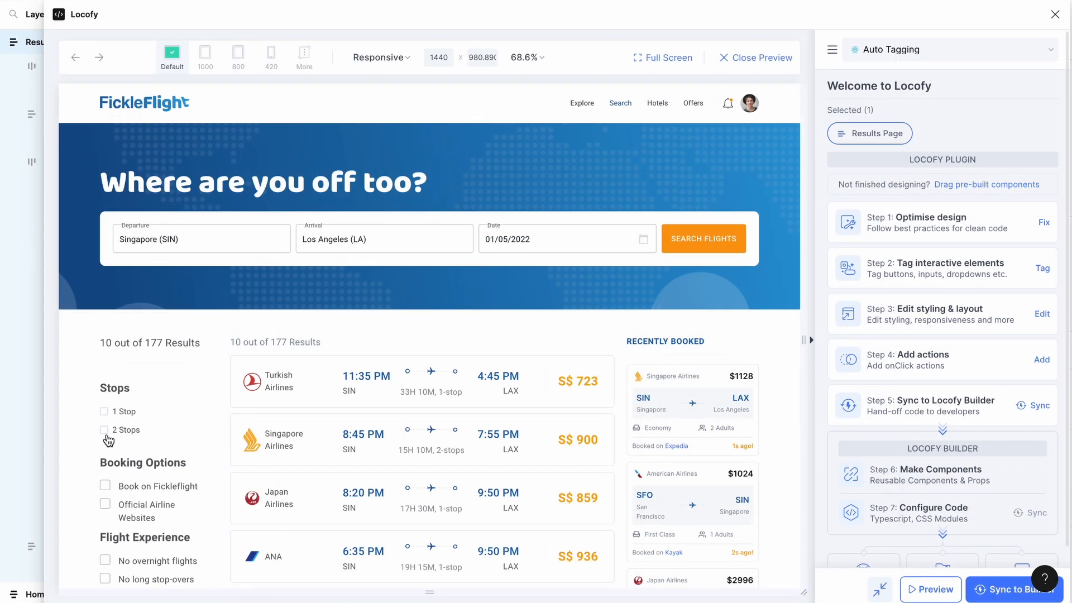
mouse_move(78, 416)
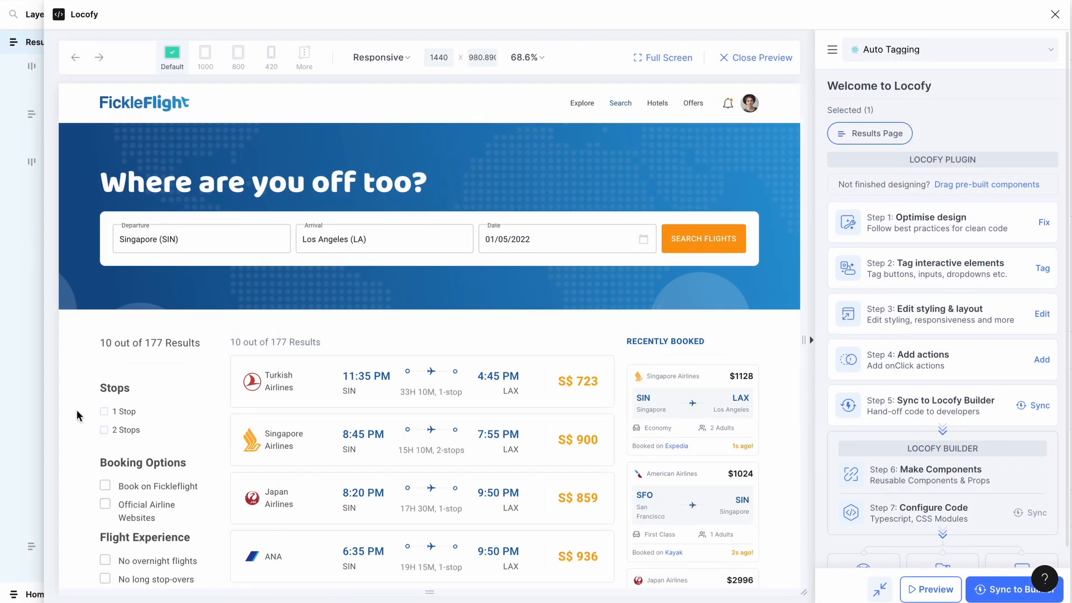